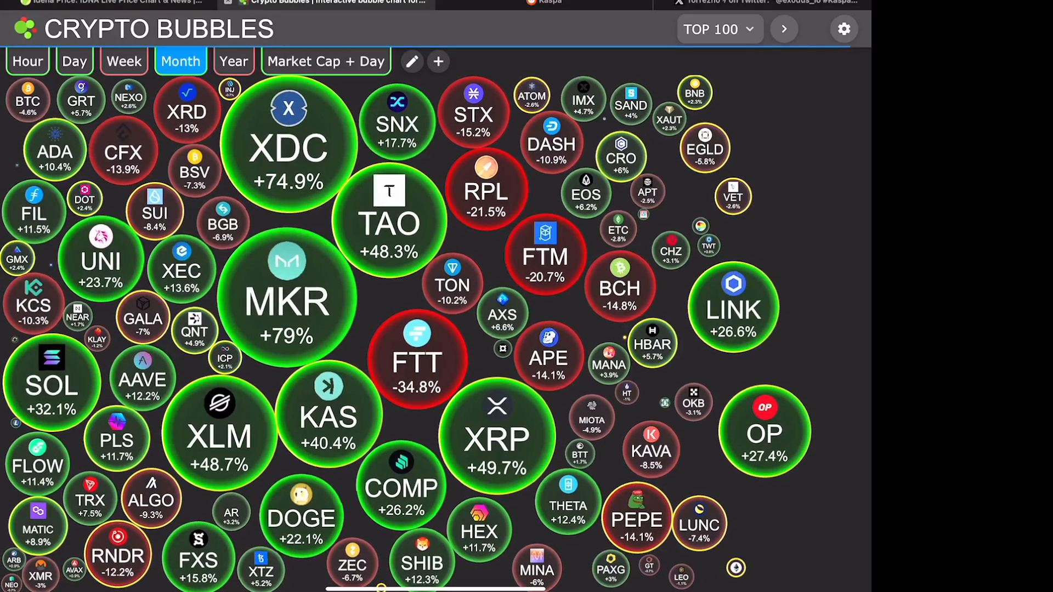
Step: Switch the Crypto Bubbles timeframe from month to hour, then to day
{"action": "left_click", "coordinate": [26, 60]}
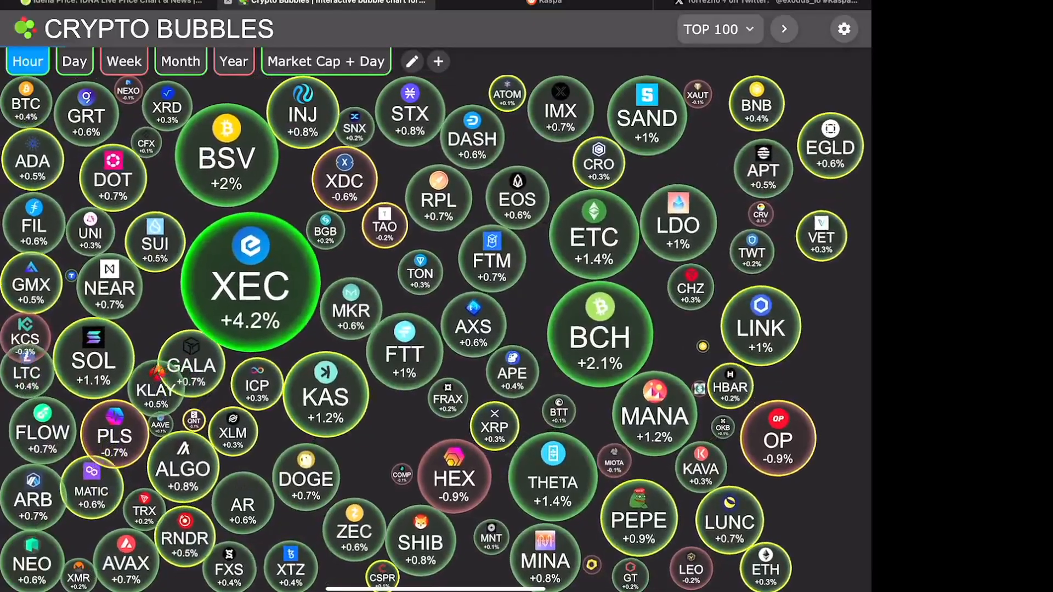
{"action": "left_click", "coordinate": [73, 62]}
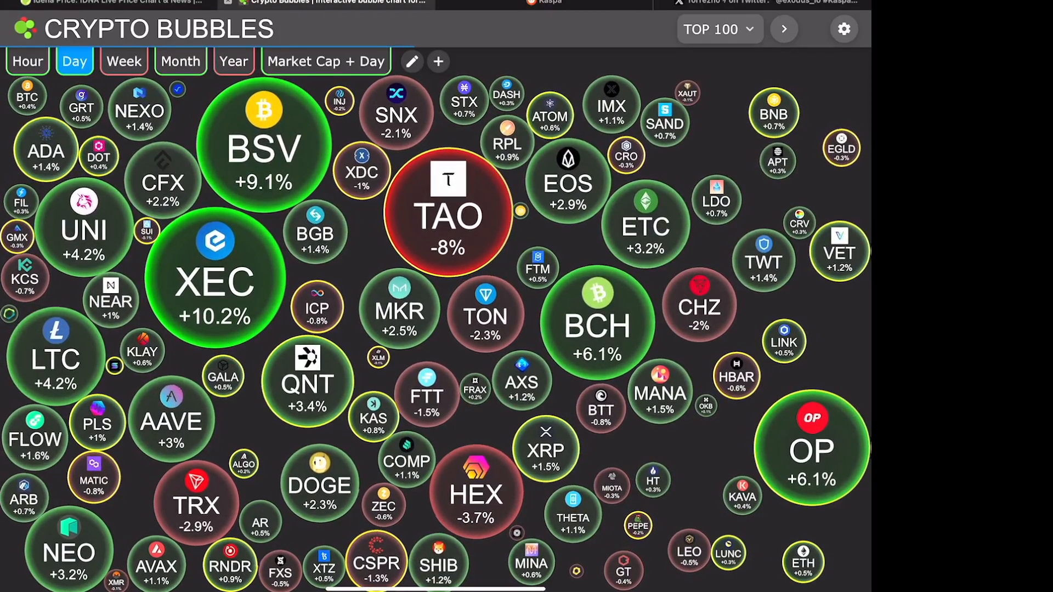
Step: Choose the Favorites list from the TOP 100 dropdown and change the bubble timeframe
{"action": "left_click", "coordinate": [719, 28]}
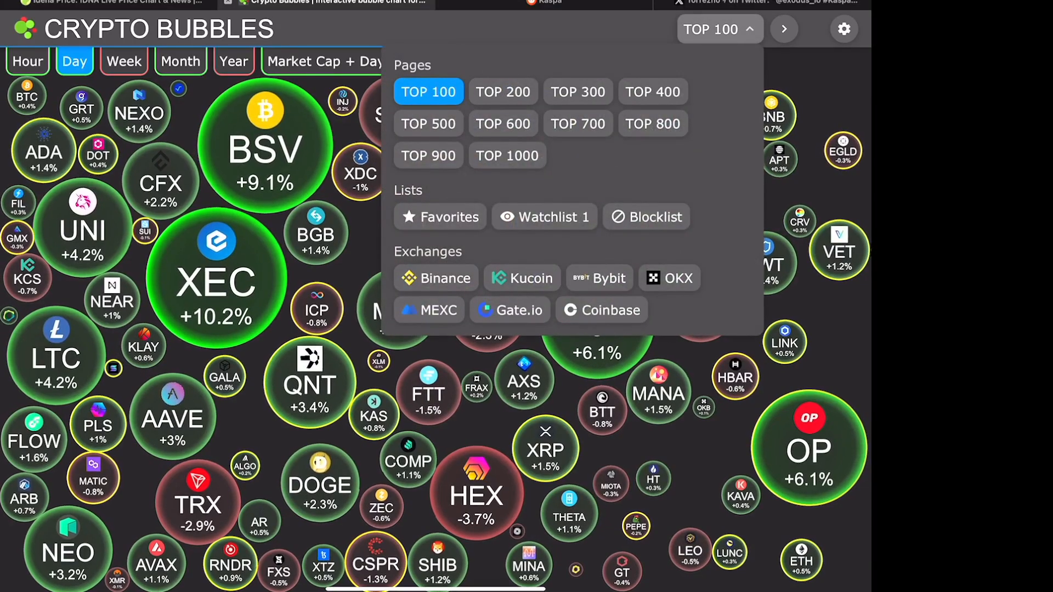
{"action": "left_click", "coordinate": [439, 216]}
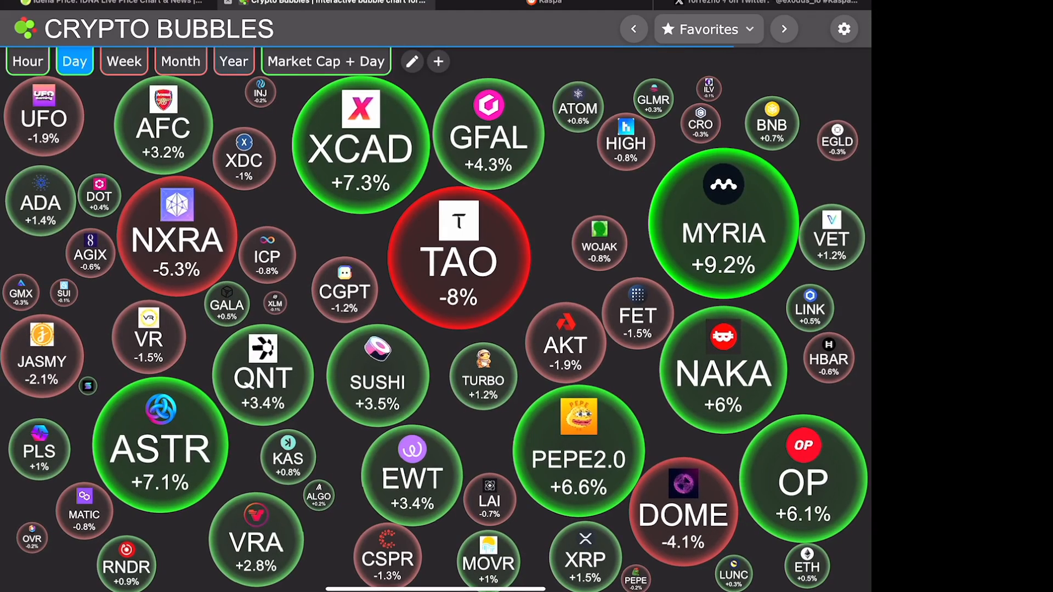
{"action": "left_click", "coordinate": [233, 61]}
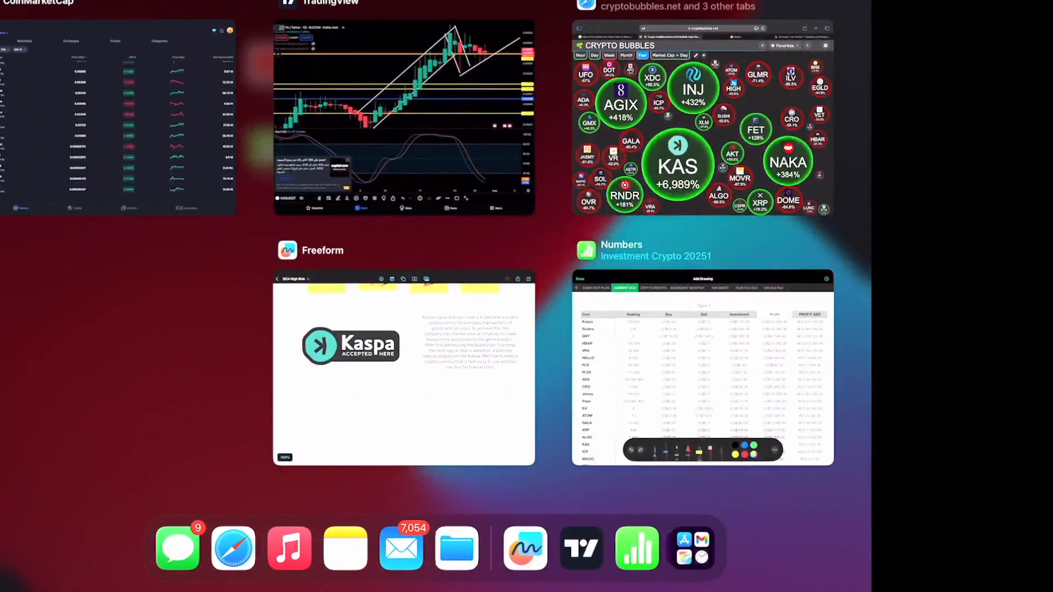
Step: Open the 'Investment Crypto 20251' workbook from the app switcher
{"action": "left_click", "coordinate": [701, 369]}
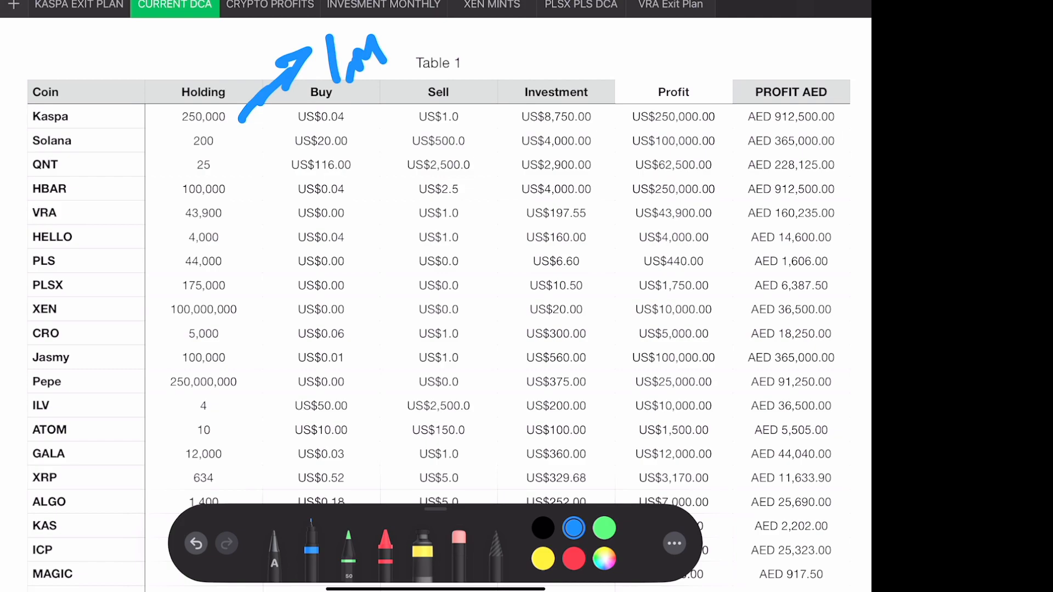
Step: Draw a blue circle beside Kaspa and arrows at the Investment heading and the US$1.0 sell price
{"action": "left_click_drag", "start_coordinate": [94, 100], "coordinate": [118, 141]}
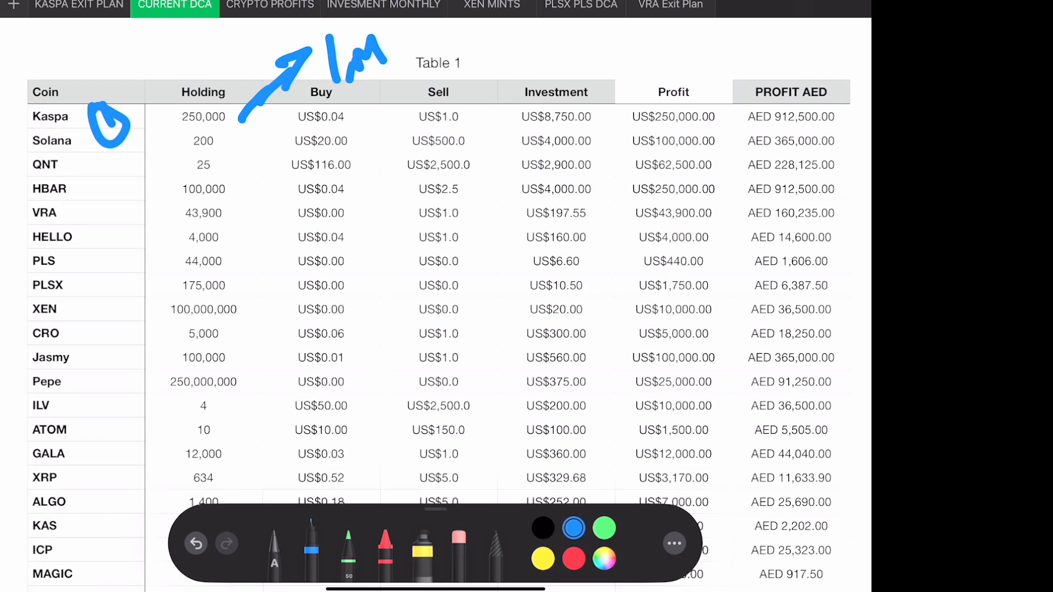
{"action": "left_click_drag", "start_coordinate": [582, 43], "coordinate": [598, 38]}
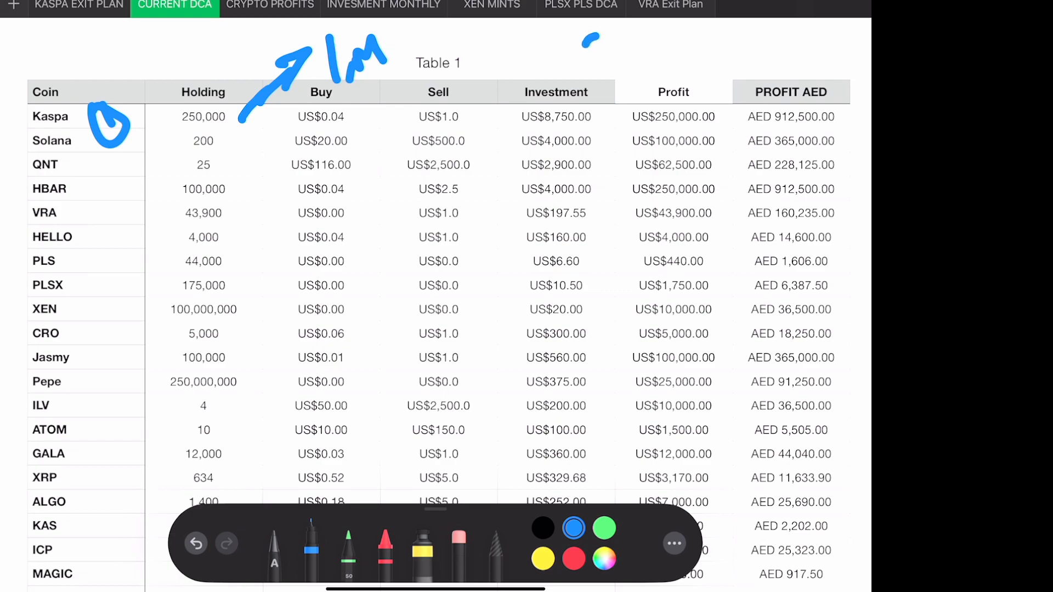
{"action": "left_click_drag", "start_coordinate": [617, 44], "coordinate": [558, 91]}
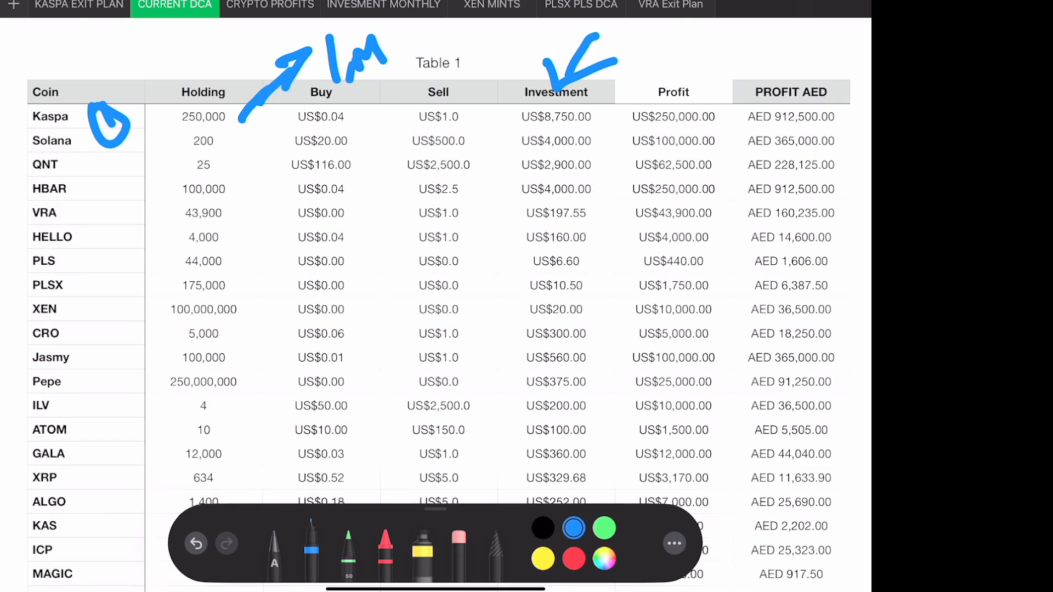
{"action": "left_click_drag", "start_coordinate": [500, 57], "coordinate": [463, 117]}
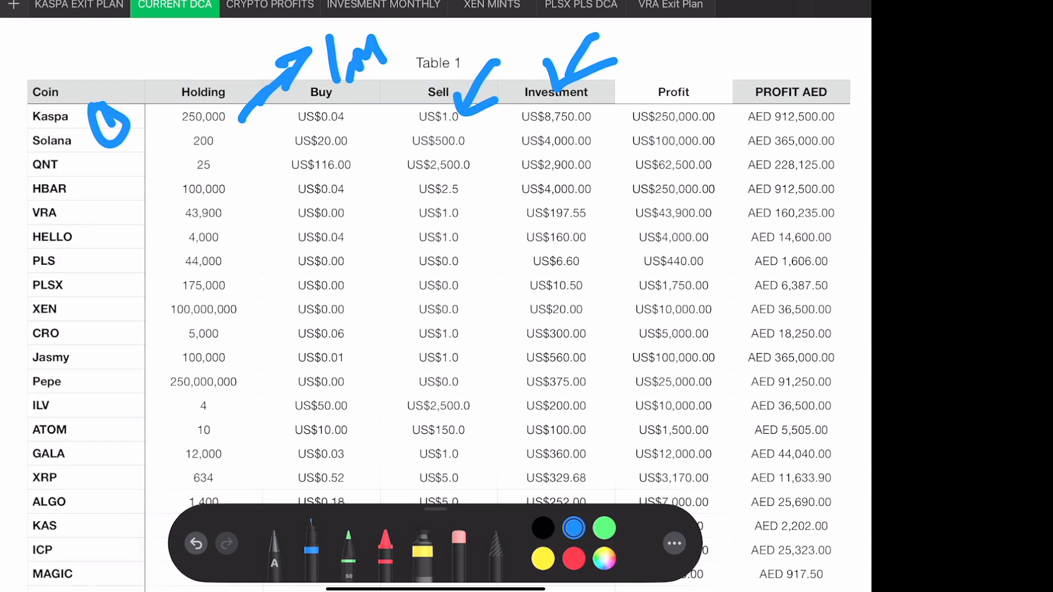
Step: Underline Kaspa's profit, tick PROFIT AED and stroke across Solana's holding in blue
{"action": "left_click_drag", "start_coordinate": [645, 107], "coordinate": [705, 101]}
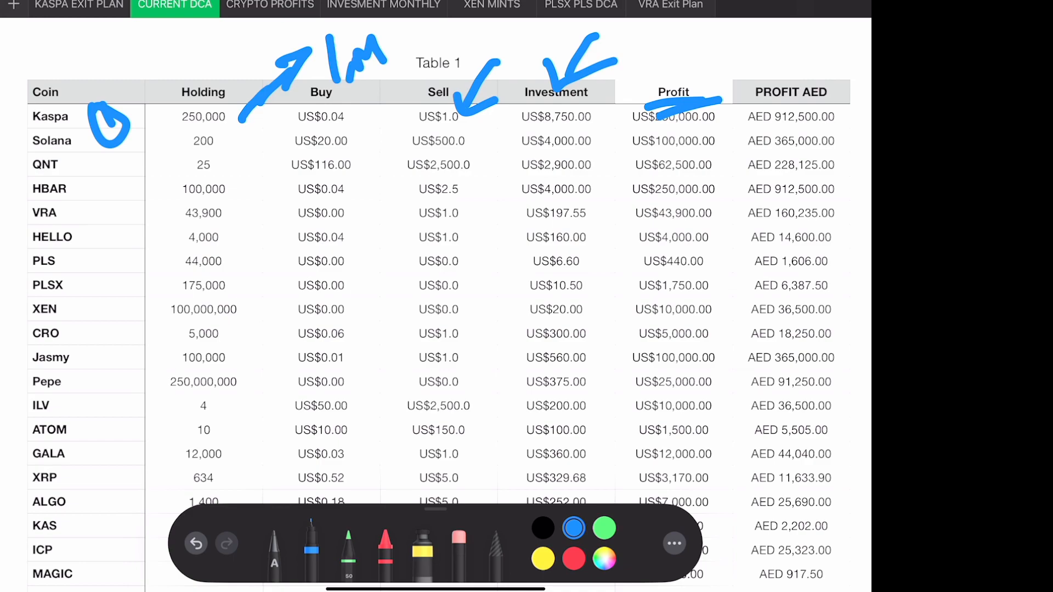
{"action": "left_click_drag", "start_coordinate": [845, 34], "coordinate": [792, 88]}
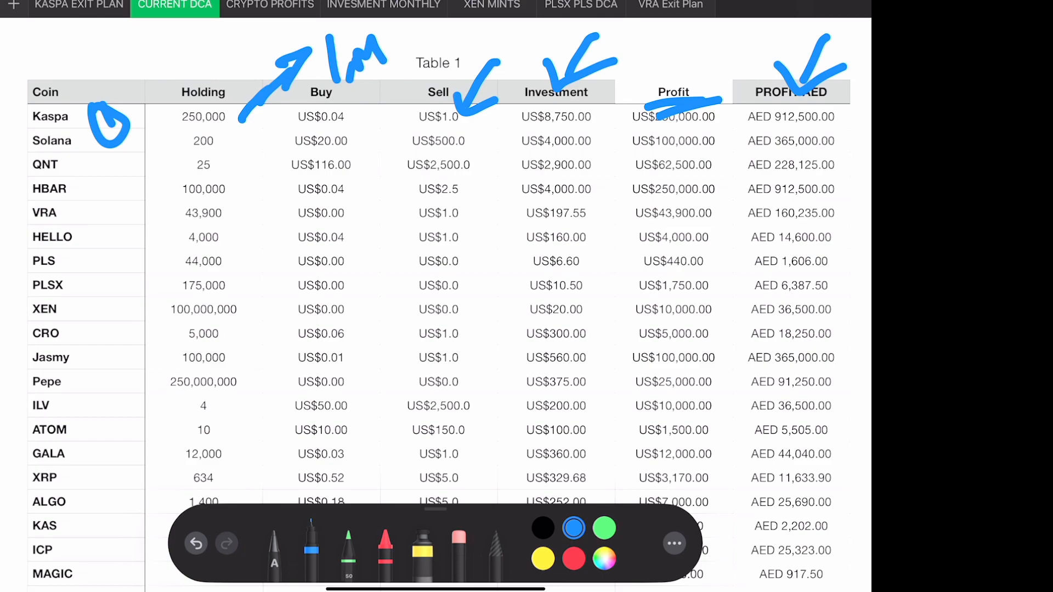
{"action": "left_click_drag", "start_coordinate": [181, 153], "coordinate": [252, 145]}
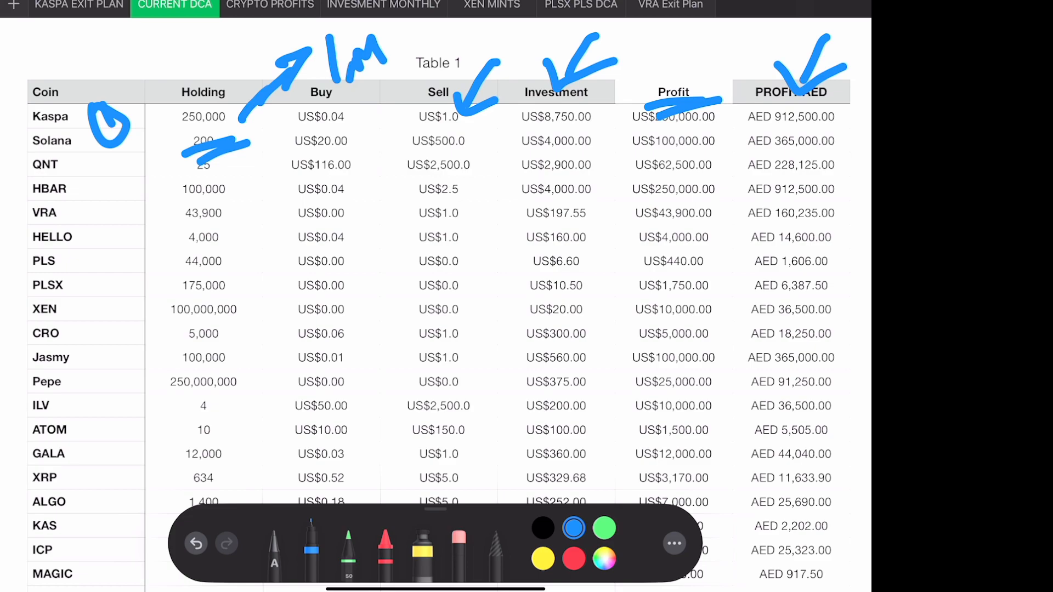
Step: Undo the Solana stroke, then add blue ticks down the coin names and a wavy line under HBAR
{"action": "left_click", "coordinate": [196, 543]}
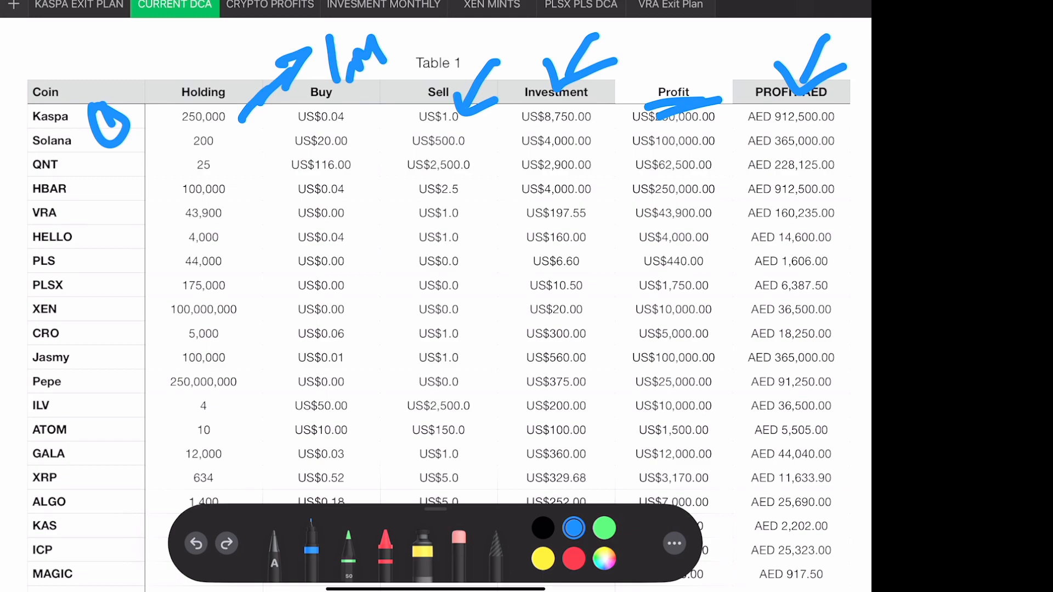
{"action": "left_click_drag", "start_coordinate": [241, 142], "coordinate": [231, 158]}
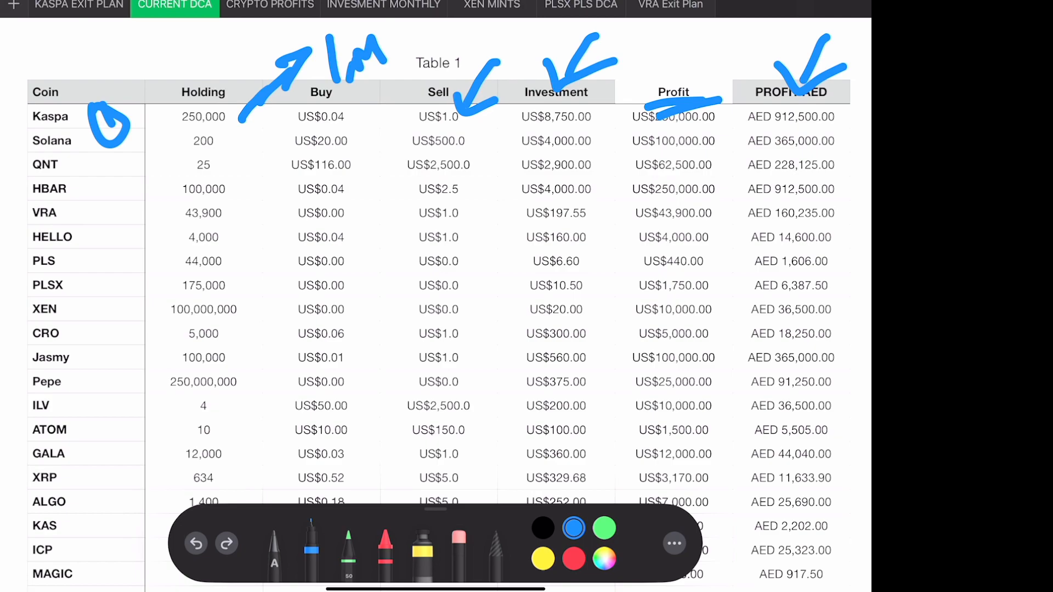
{"action": "left_click_drag", "start_coordinate": [231, 171], "coordinate": [262, 155]}
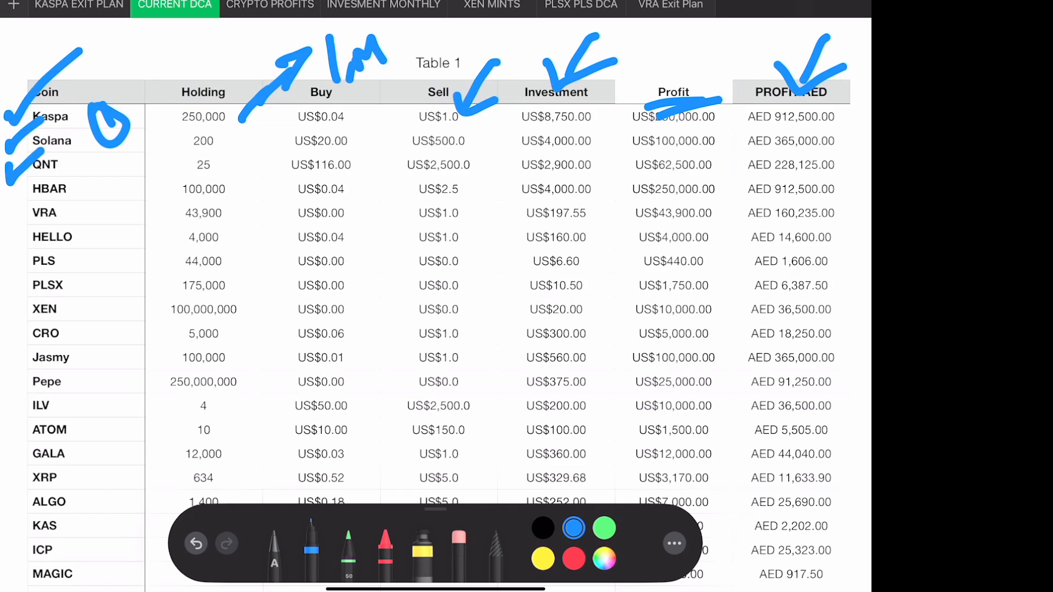
{"action": "left_click_drag", "start_coordinate": [14, 205], "coordinate": [215, 218]}
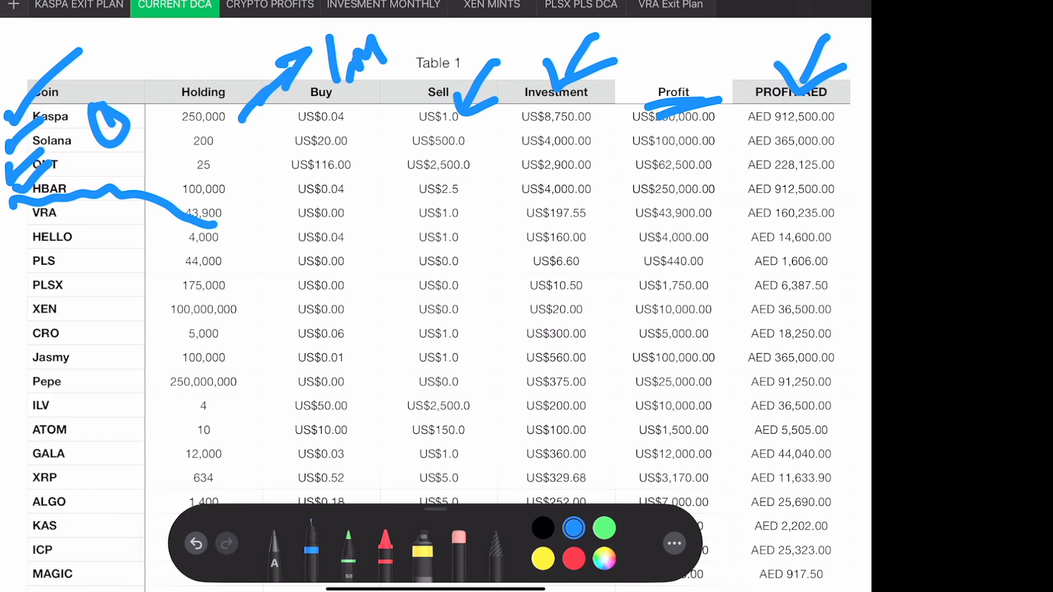
Step: Draw a big blue X over the coin names, a line across VRA, an outline of lower rows and downward arrows
{"action": "left_click_drag", "start_coordinate": [133, 196], "coordinate": [13, 585]}
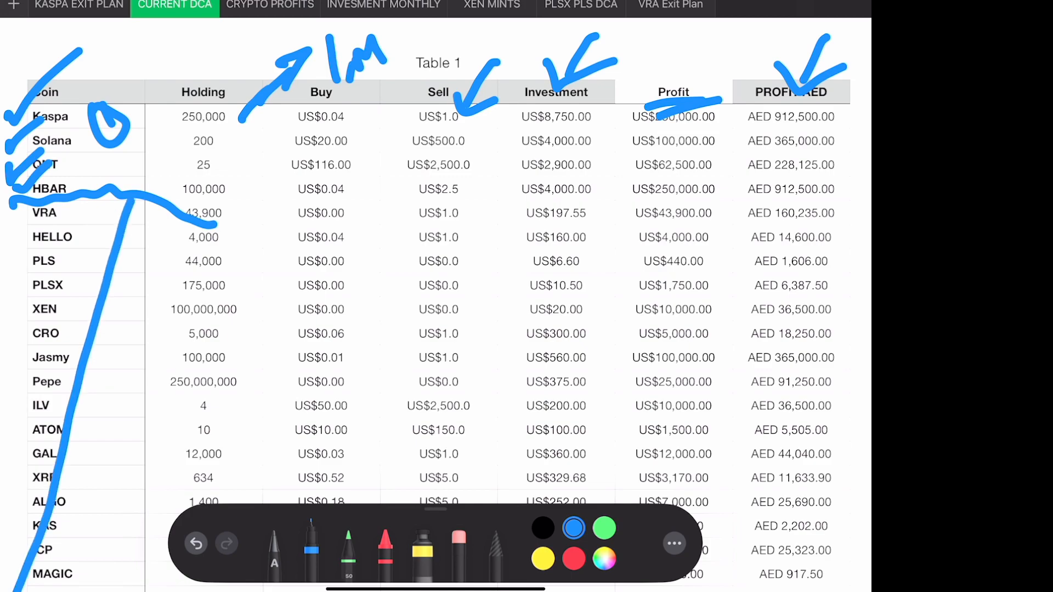
{"action": "left_click_drag", "start_coordinate": [40, 202], "coordinate": [168, 531]}
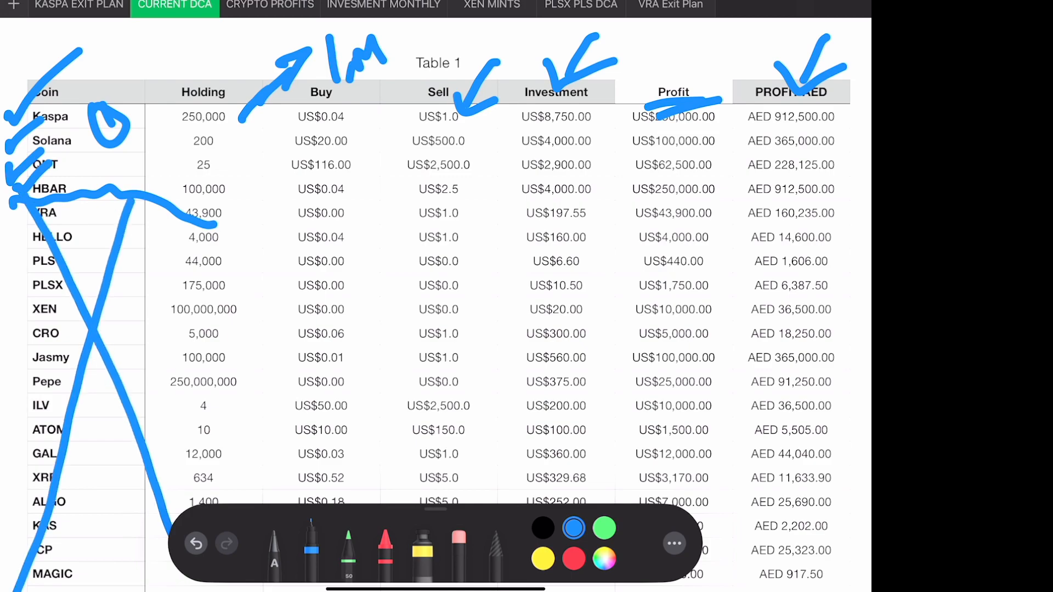
{"action": "left_click_drag", "start_coordinate": [162, 214], "coordinate": [557, 214]}
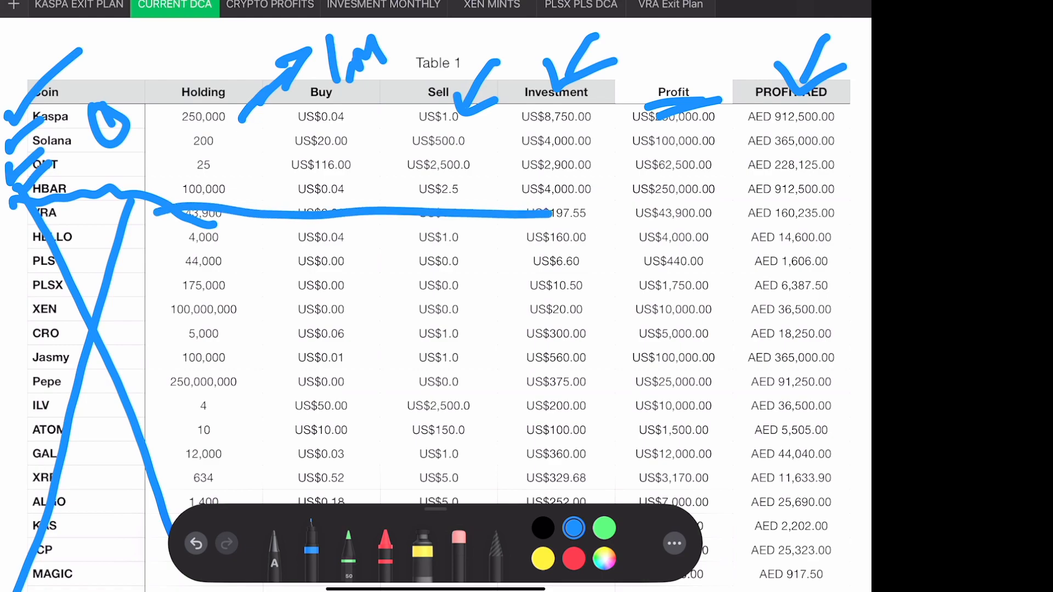
{"action": "left_click_drag", "start_coordinate": [557, 213], "coordinate": [849, 477]}
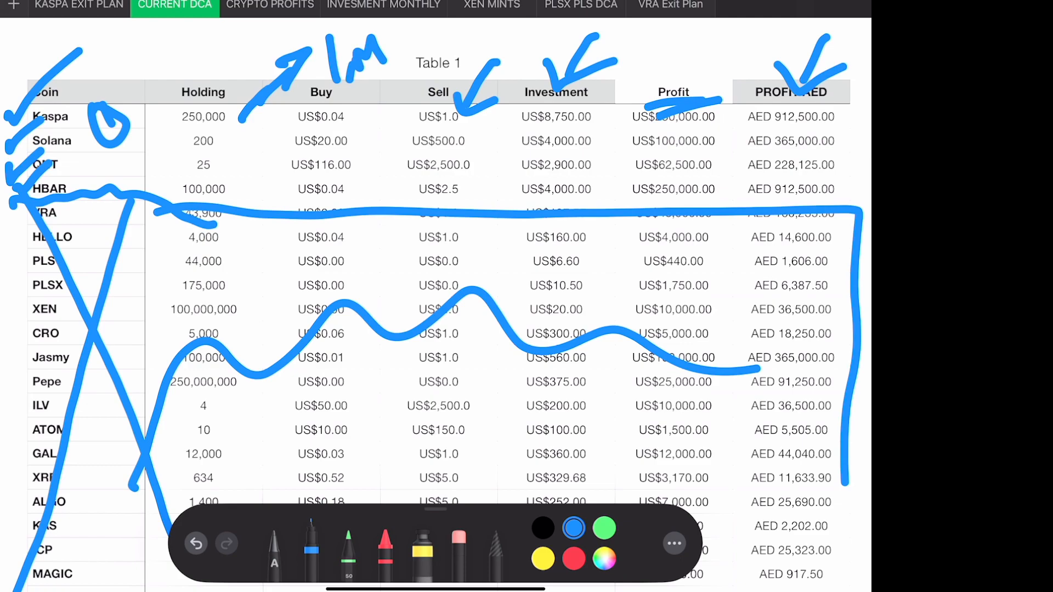
{"action": "left_click_drag", "start_coordinate": [263, 240], "coordinate": [264, 311]}
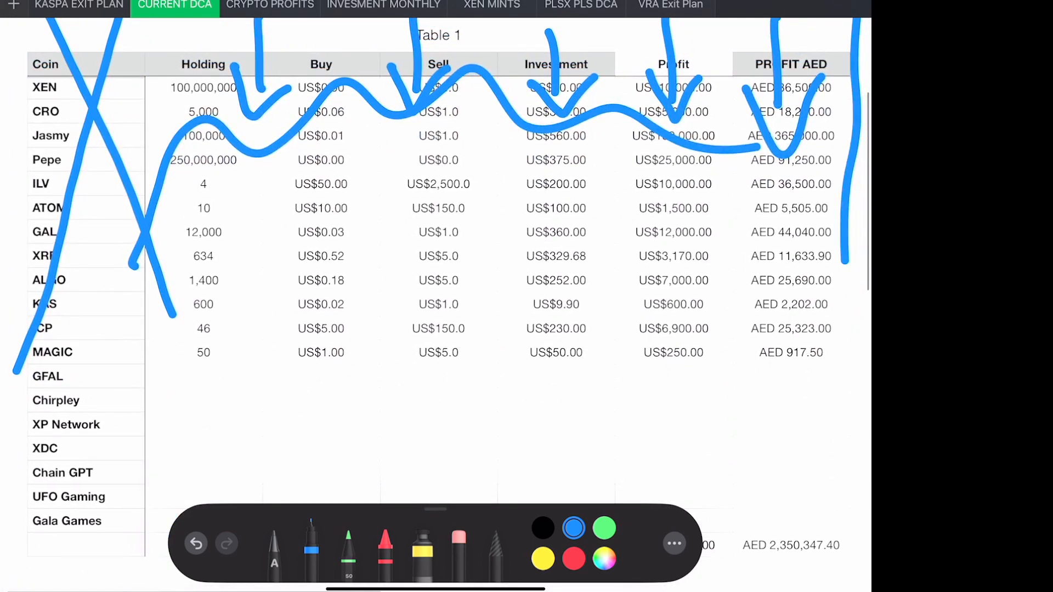
Step: Scribble blue strokes beside the empty GFAL, Chirpley, XP Network, XDC, UFO Gaming and Chain GPT rows
{"action": "left_click_drag", "start_coordinate": [154, 383], "coordinate": [272, 382]}
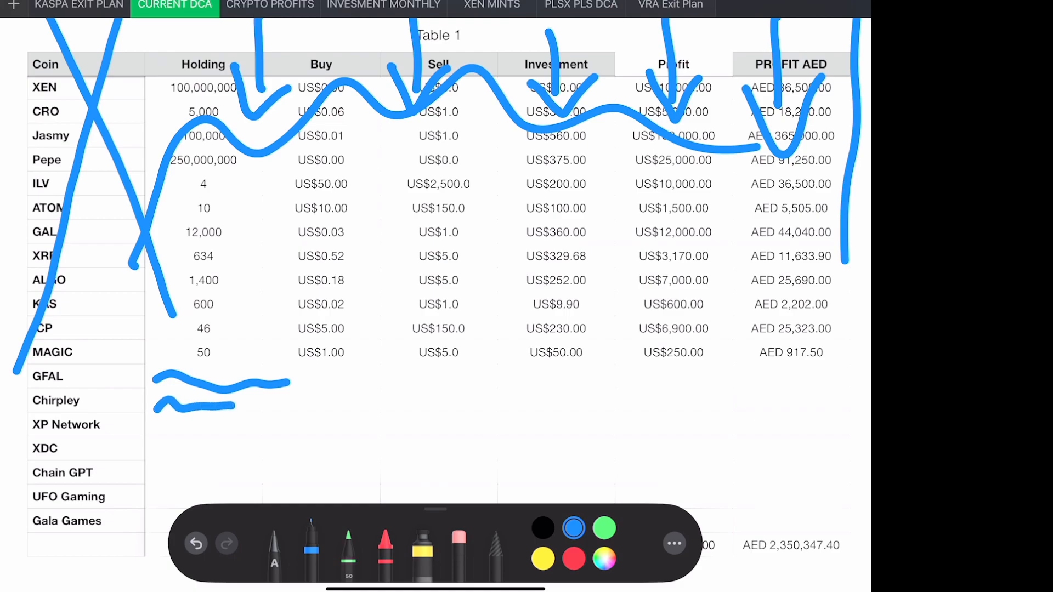
{"action": "left_click_drag", "start_coordinate": [158, 429], "coordinate": [241, 421]}
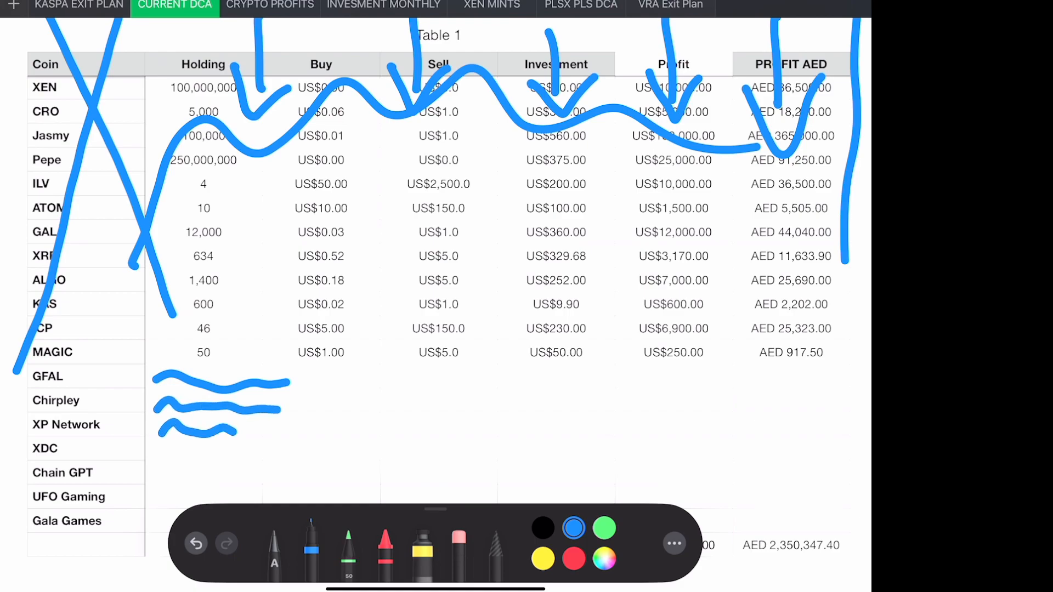
{"action": "left_click_drag", "start_coordinate": [228, 427], "coordinate": [263, 427]}
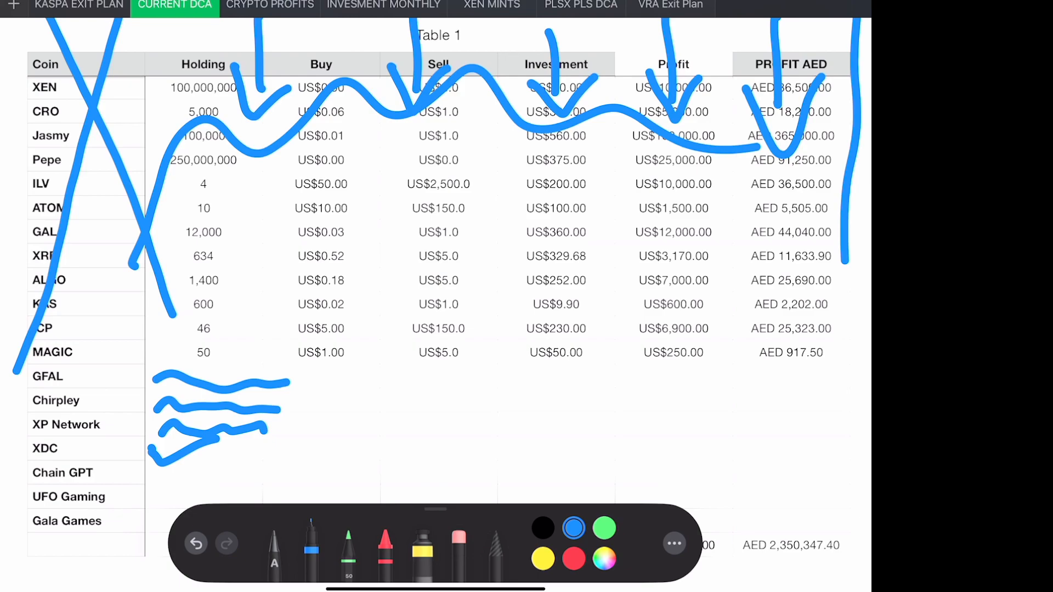
{"action": "left_click_drag", "start_coordinate": [152, 500], "coordinate": [165, 537]}
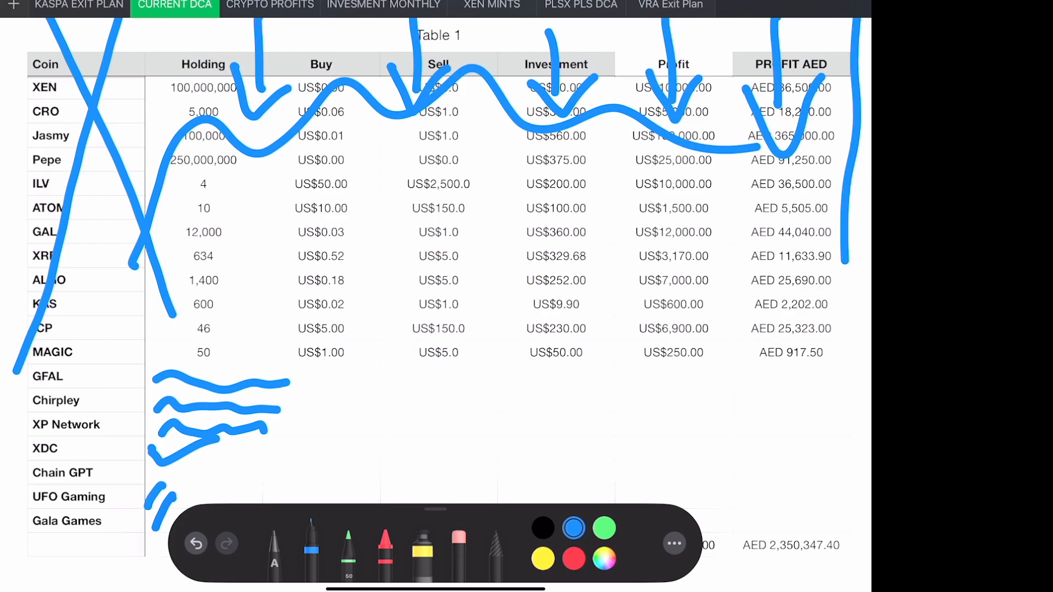
{"action": "left_click_drag", "start_coordinate": [195, 478], "coordinate": [218, 443]}
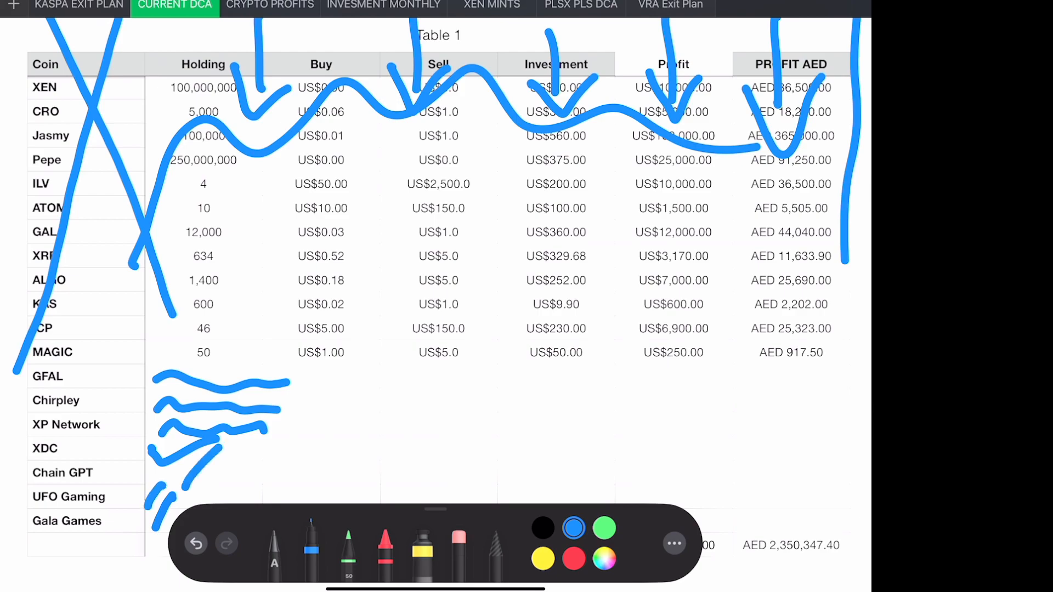
{"action": "scroll", "scroll_direction": "down", "scroll_amount": 3}
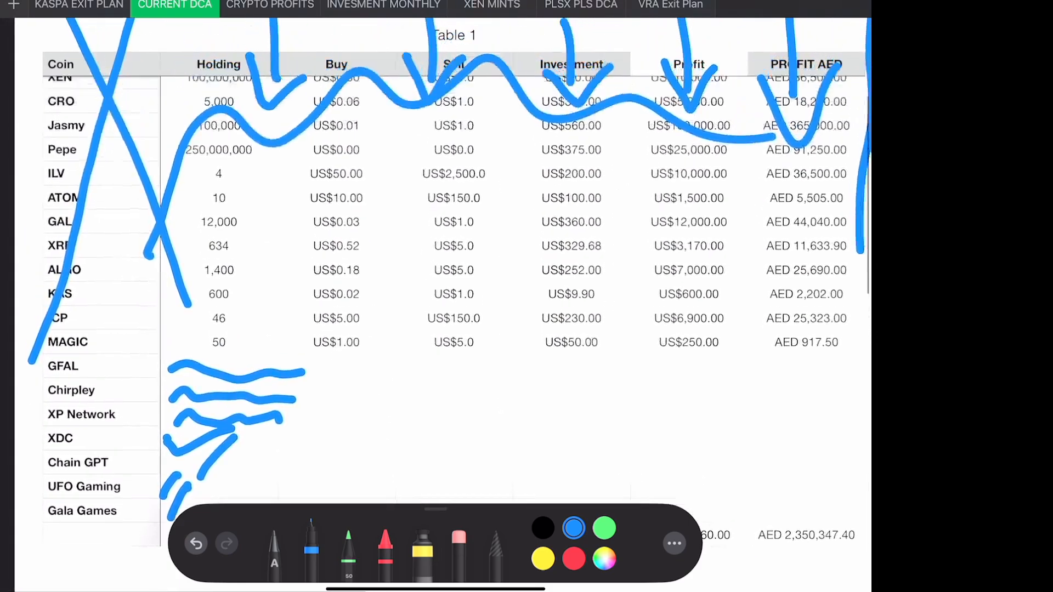
{"action": "scroll", "scroll_direction": "down", "scroll_amount": 3}
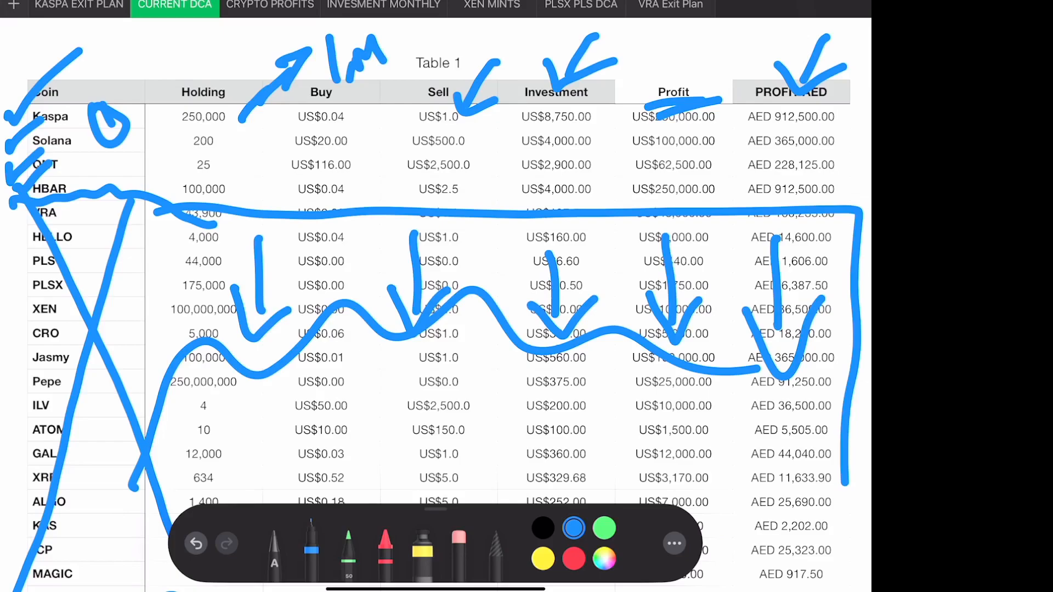
Step: Switch to the KASPA EXIT PLAN sheet
{"action": "left_click", "coordinate": [77, 7]}
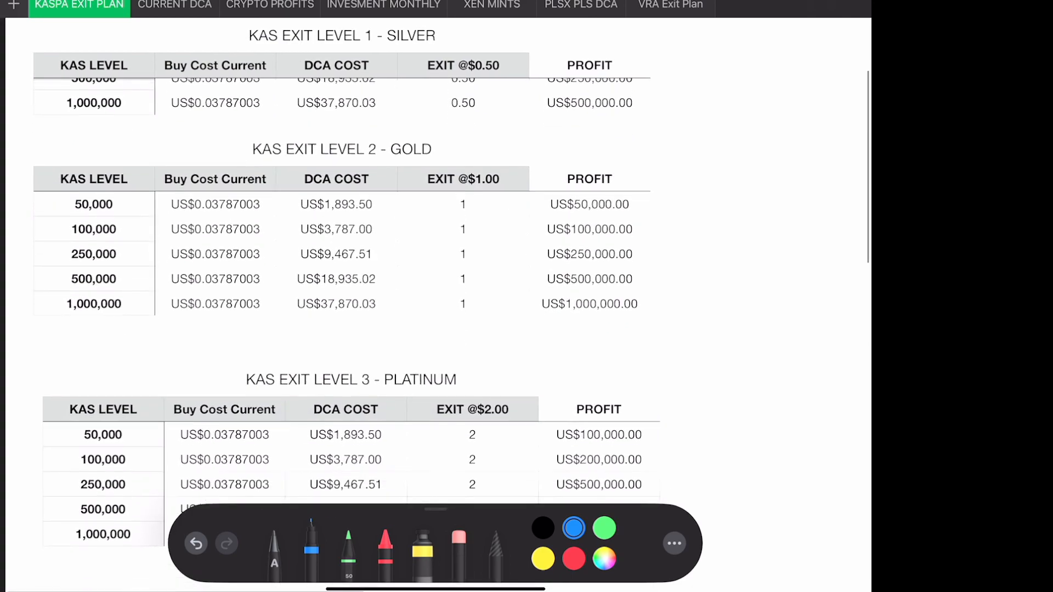
{"action": "scroll", "scroll_direction": "down", "scroll_amount": 3}
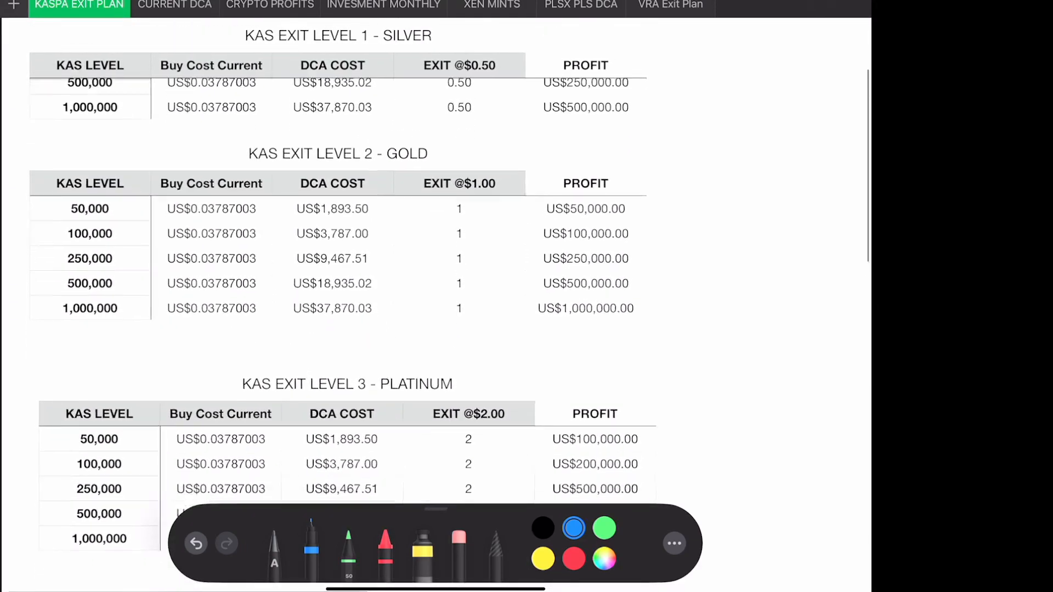
{"action": "scroll", "scroll_direction": "down", "scroll_amount": 3}
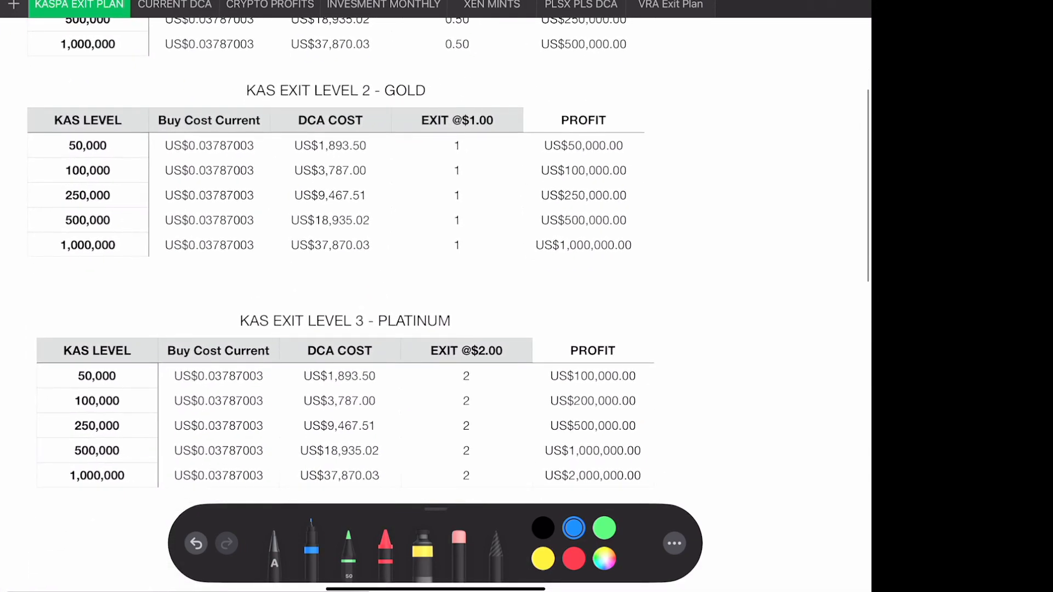
{"action": "scroll", "scroll_direction": "up", "scroll_amount": 3}
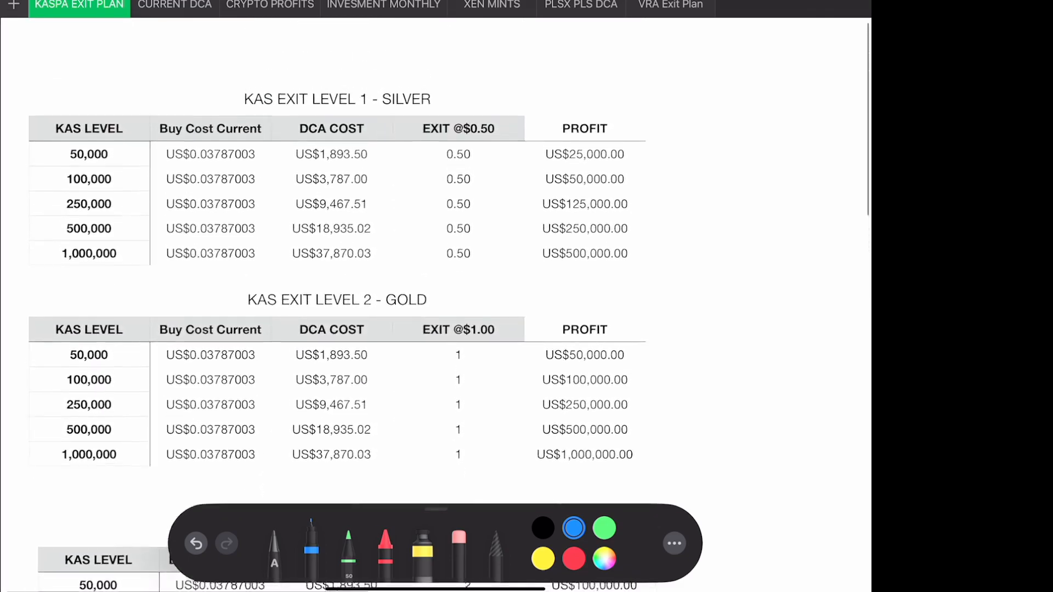
{"action": "scroll", "scroll_direction": "down", "scroll_amount": 3}
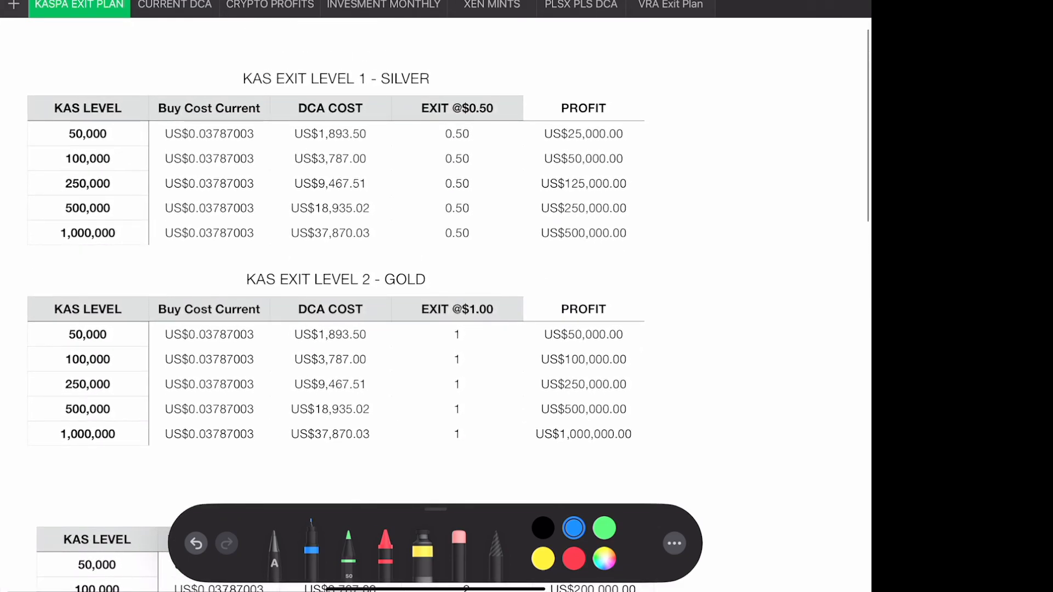
{"action": "scroll", "scroll_direction": "down", "scroll_amount": 3}
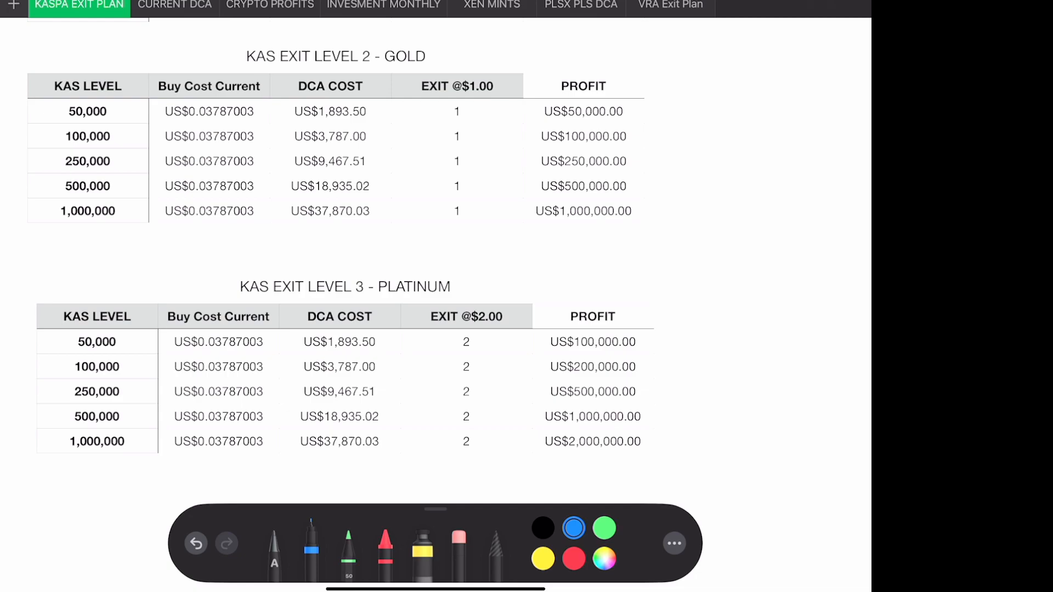
Step: Draw blue arrows at the 250,000 and 500,000 KAS rows and ticks beside the Gold exit profits
{"action": "left_click_drag", "start_coordinate": [7, 162], "coordinate": [59, 162]}
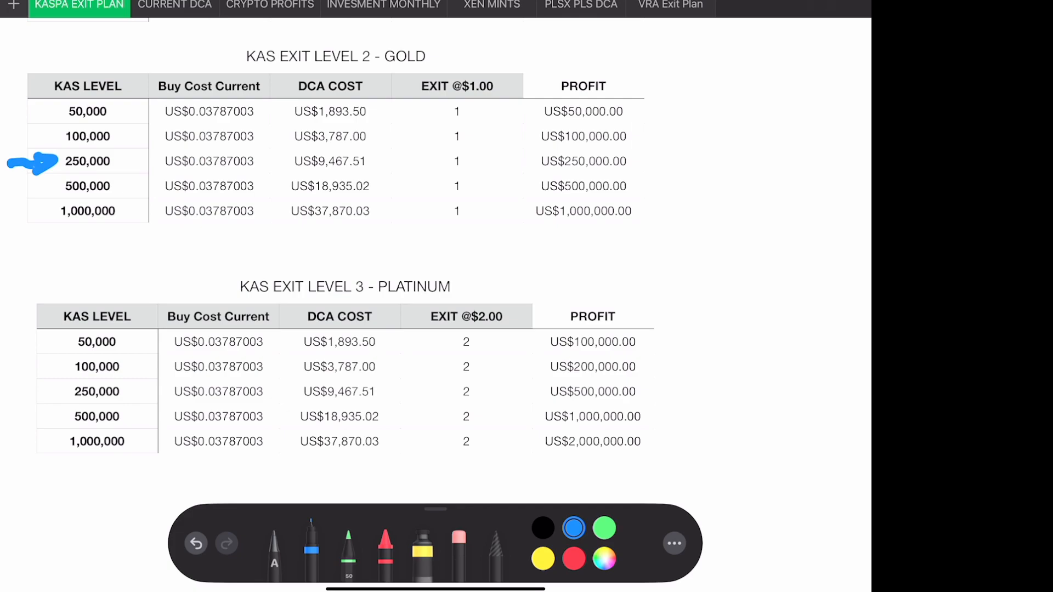
{"action": "left_click_drag", "start_coordinate": [650, 174], "coordinate": [732, 126]}
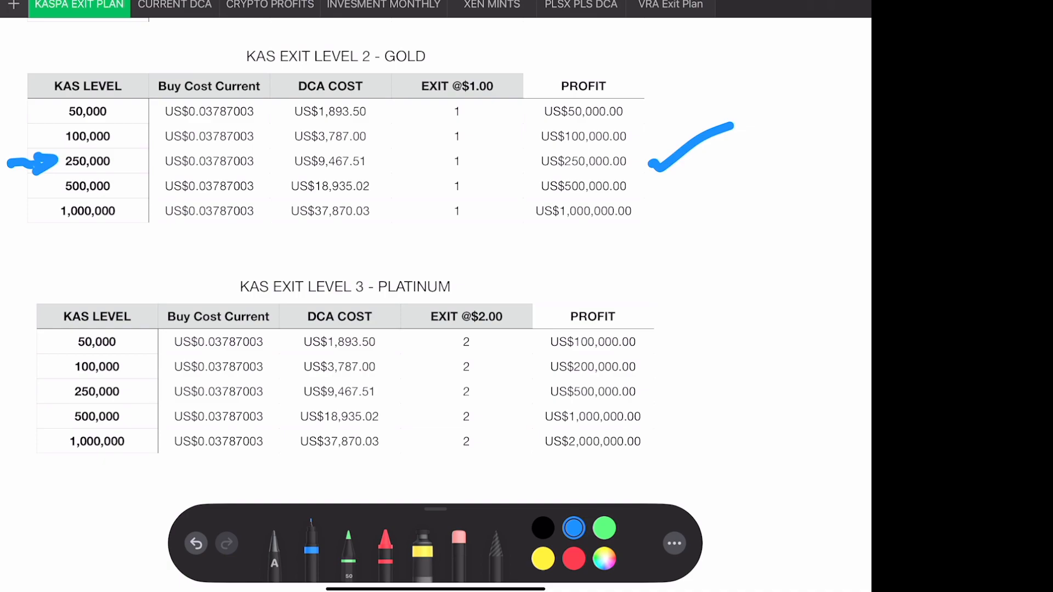
{"action": "left_click_drag", "start_coordinate": [648, 196], "coordinate": [769, 141]}
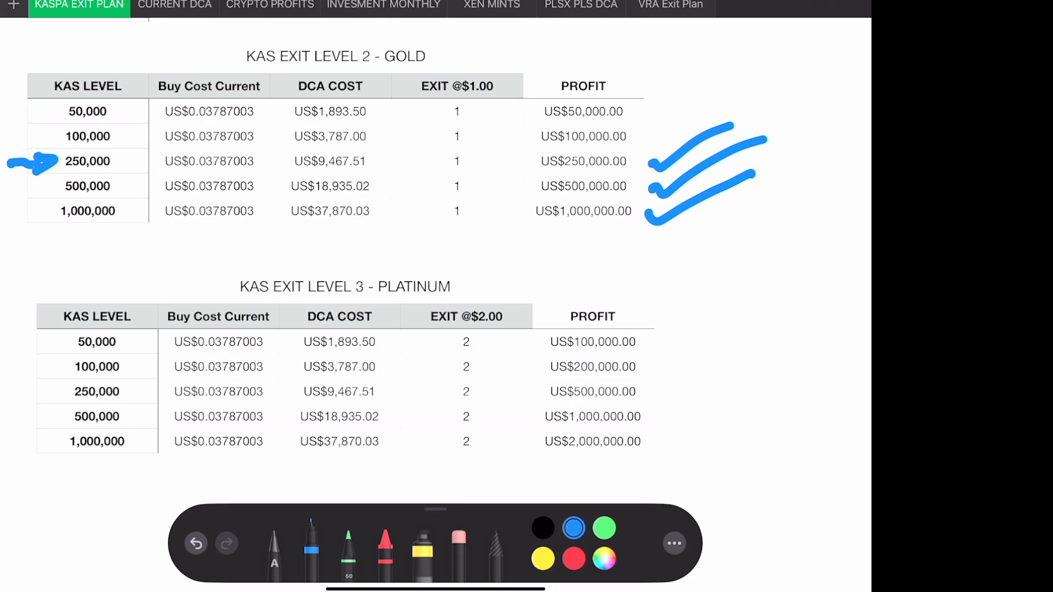
{"action": "left_click_drag", "start_coordinate": [6, 231], "coordinate": [60, 205]}
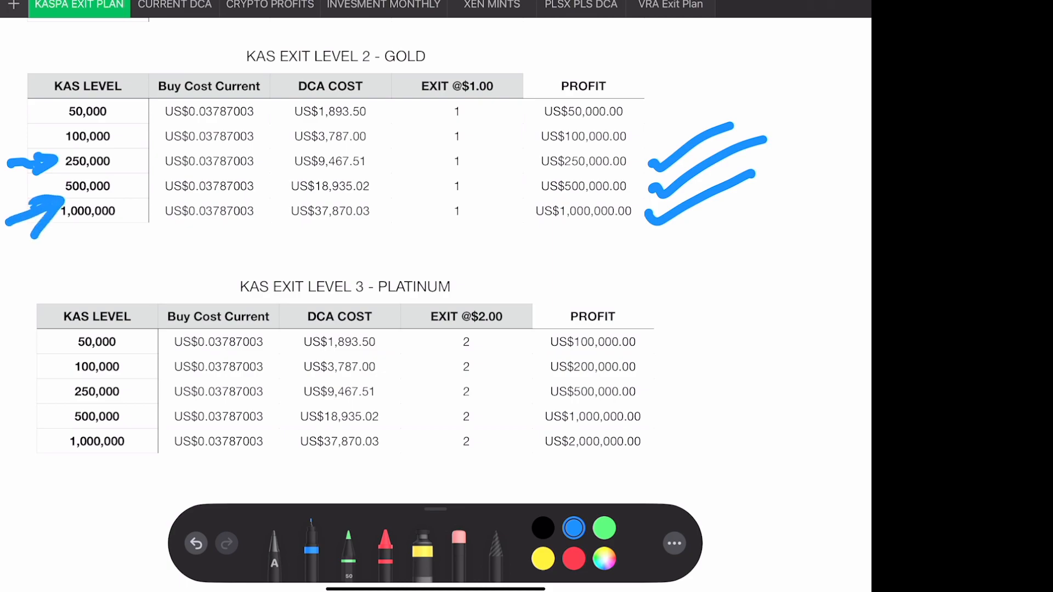
{"action": "scroll", "scroll_direction": "down", "scroll_amount": 3}
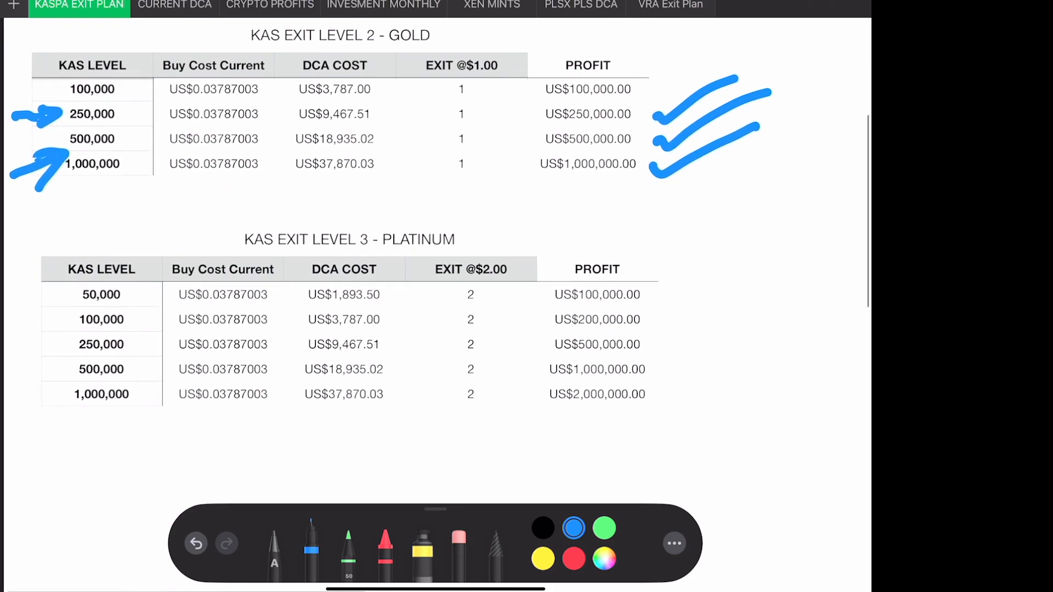
{"action": "scroll", "scroll_direction": "down", "scroll_amount": 3}
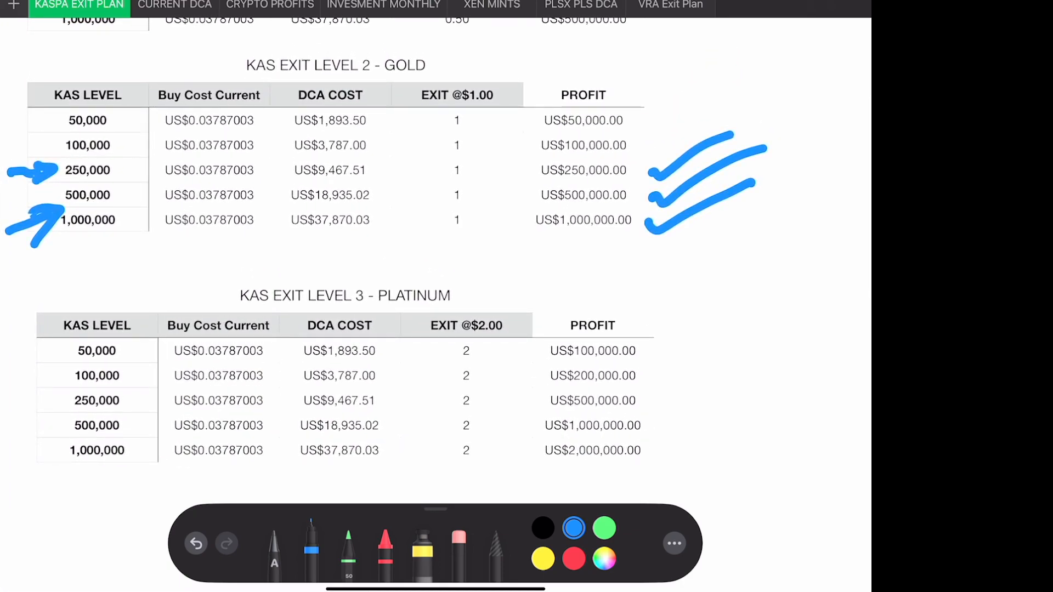
{"action": "scroll", "scroll_direction": "down", "scroll_amount": 3}
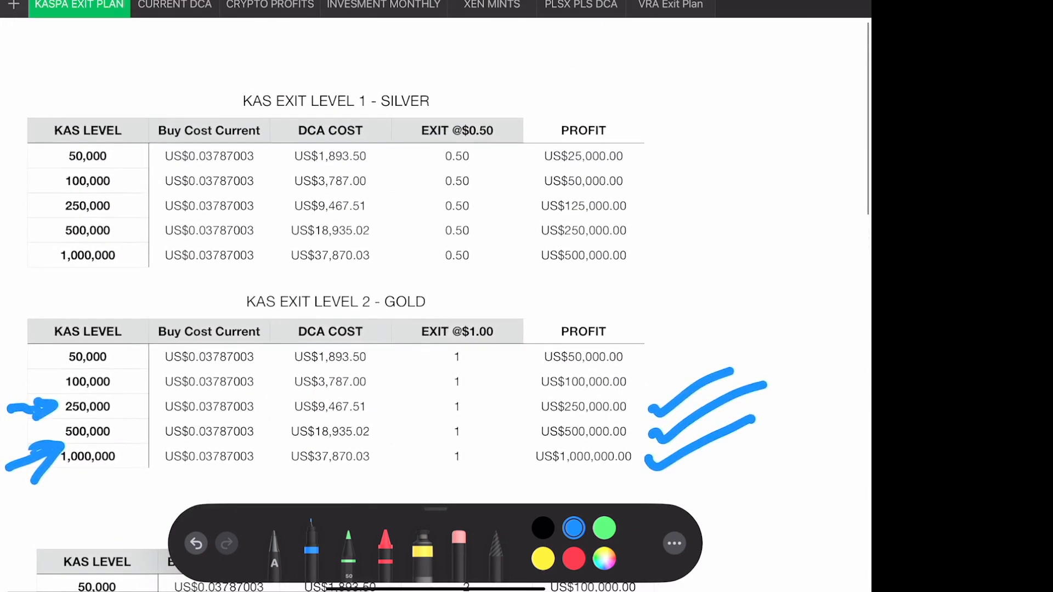
{"action": "left_click", "coordinate": [174, 6]}
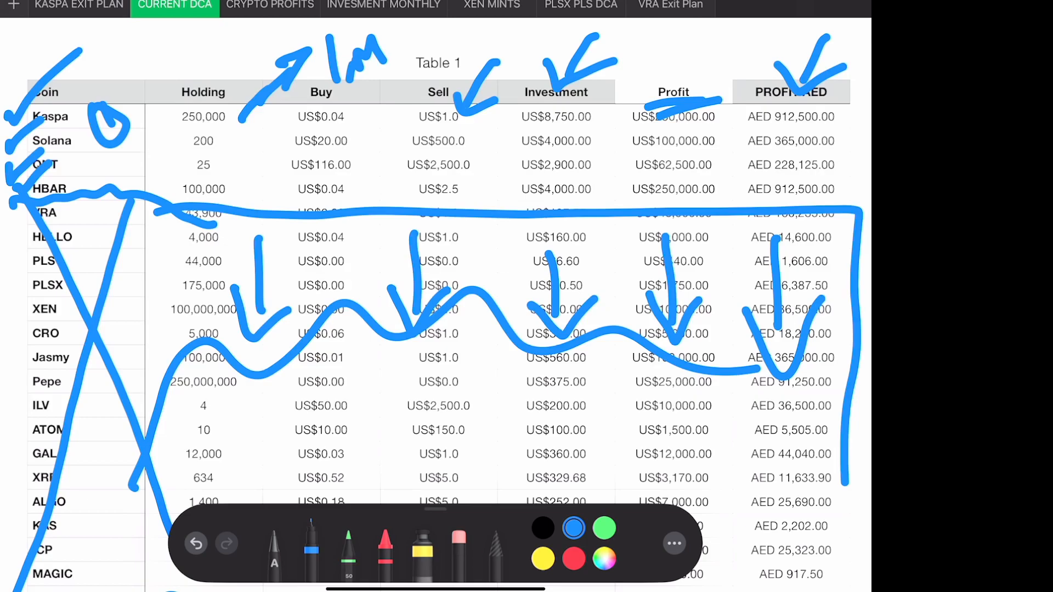
{"action": "left_click", "coordinate": [270, 5]}
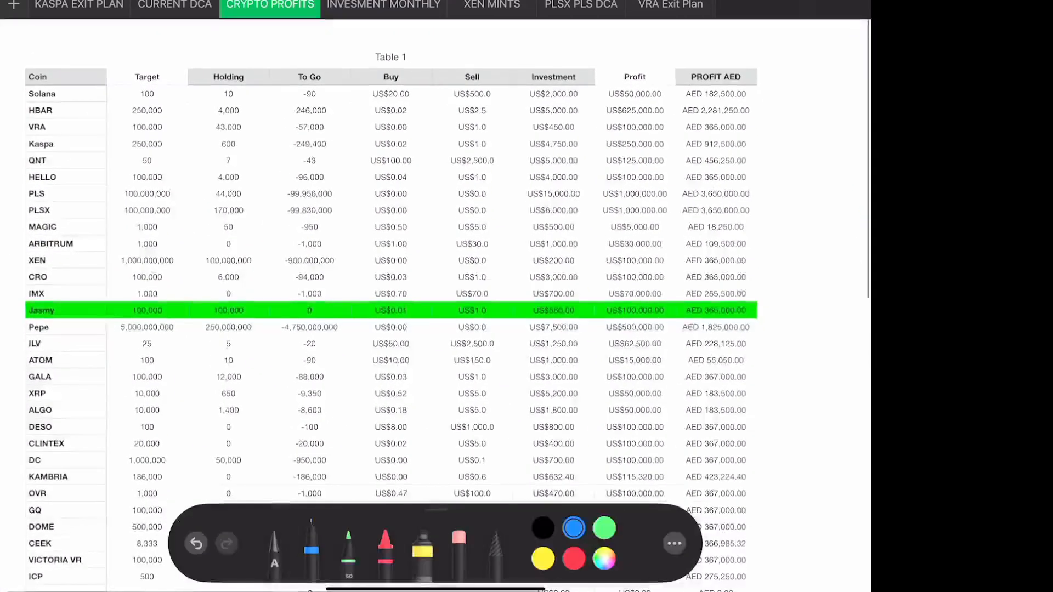
{"action": "left_click", "coordinate": [174, 7]}
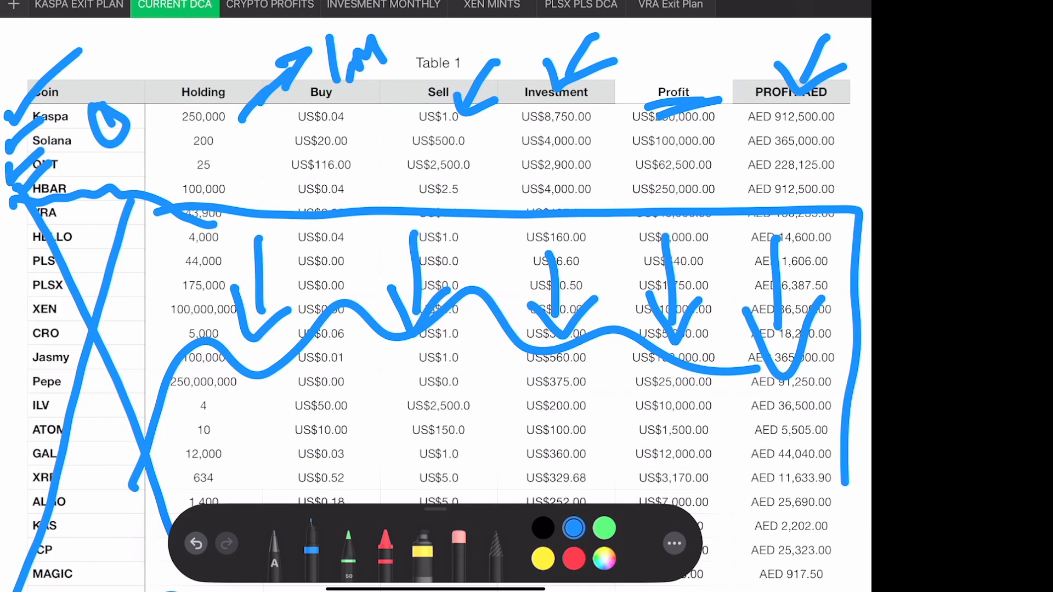
{"action": "left_click", "coordinate": [492, 6]}
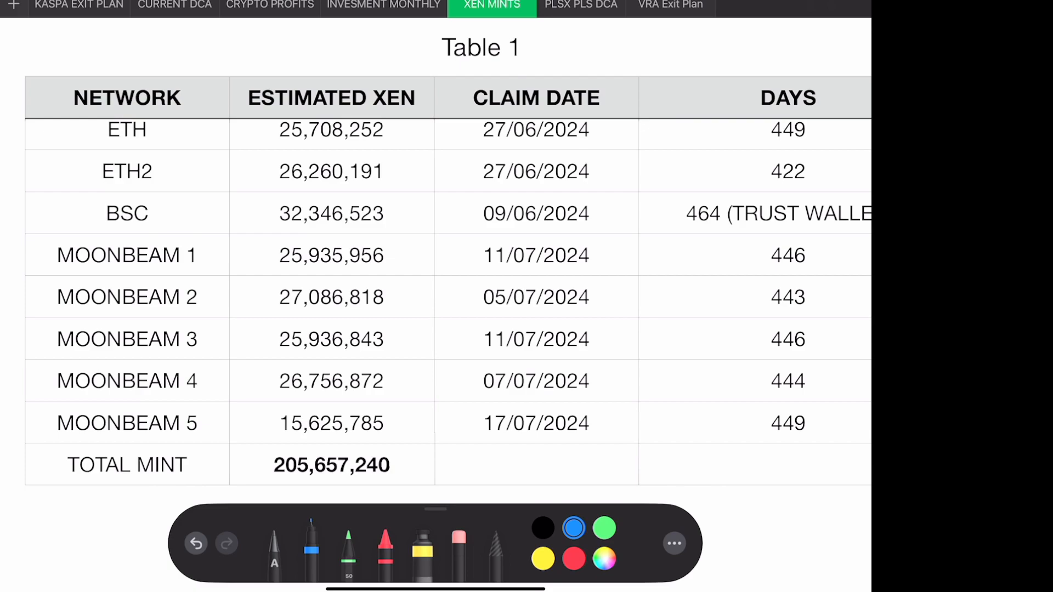
{"action": "left_click", "coordinate": [581, 5]}
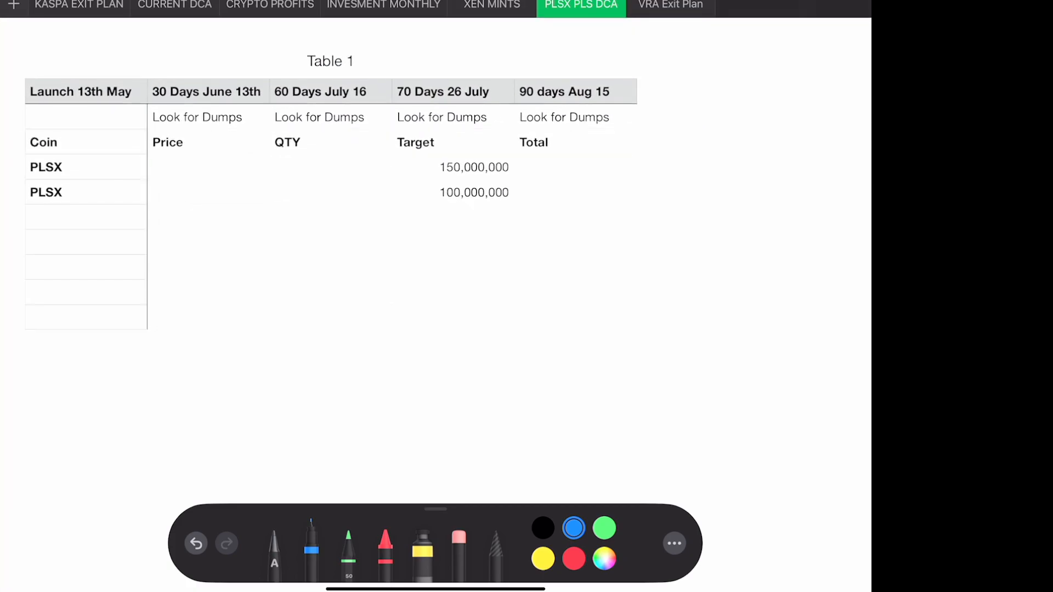
{"action": "left_click", "coordinate": [79, 7]}
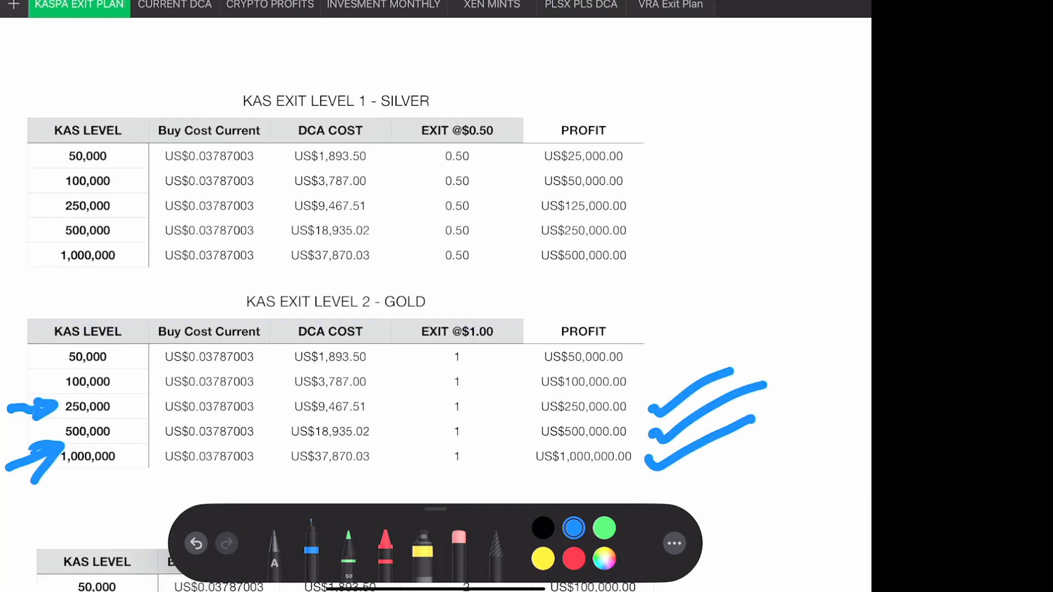
{"action": "scroll", "scroll_direction": "down", "scroll_amount": 3}
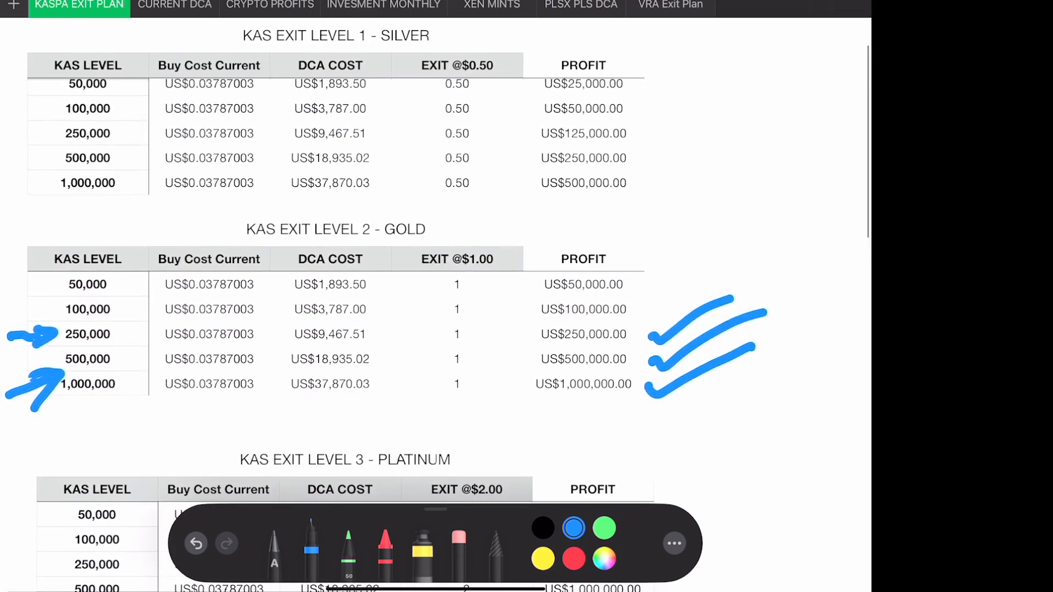